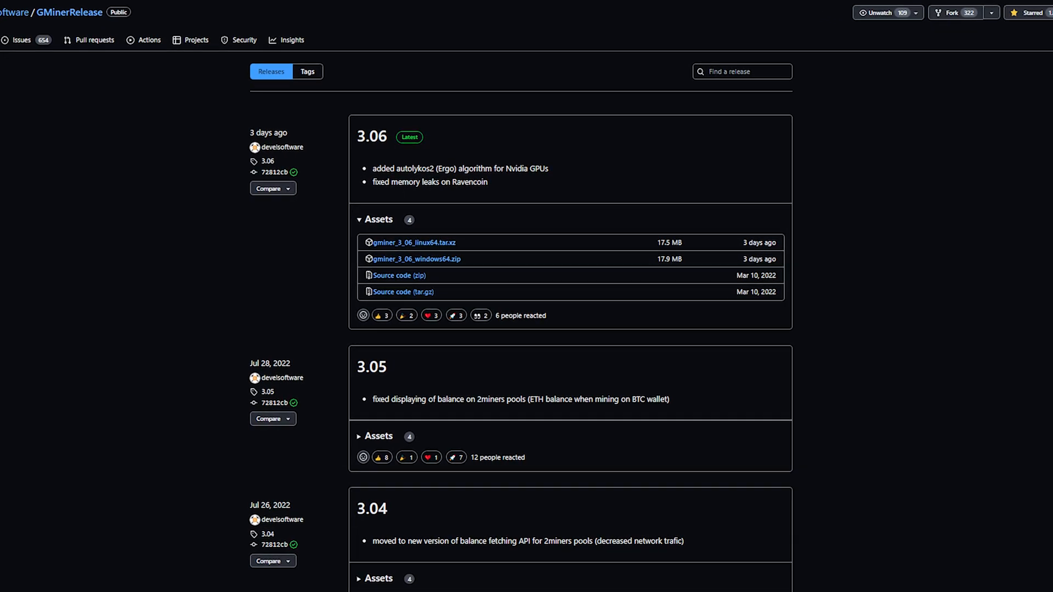
{"action": "scroll", "scroll_direction": "up", "scroll_amount": 3}
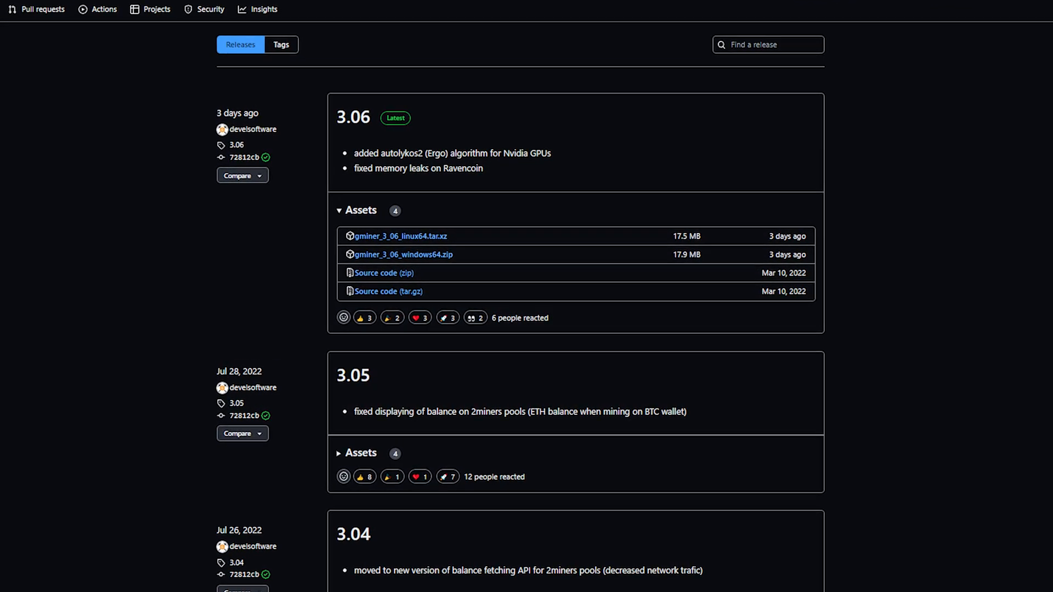
{"action": "scroll", "scroll_direction": "down", "scroll_amount": 3}
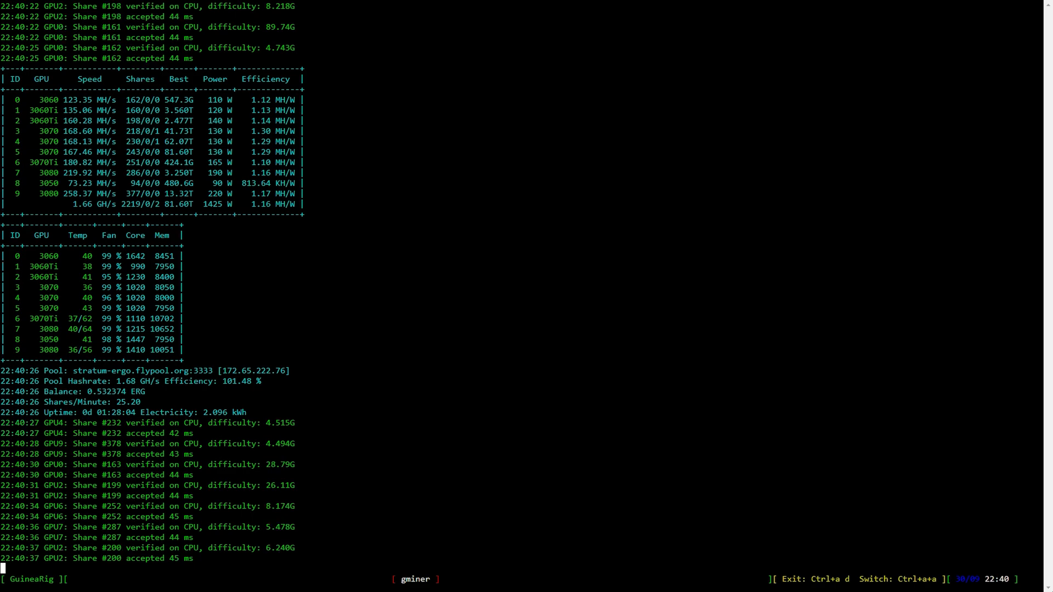
{"action": "scroll", "scroll_direction": "down", "scroll_amount": 3}
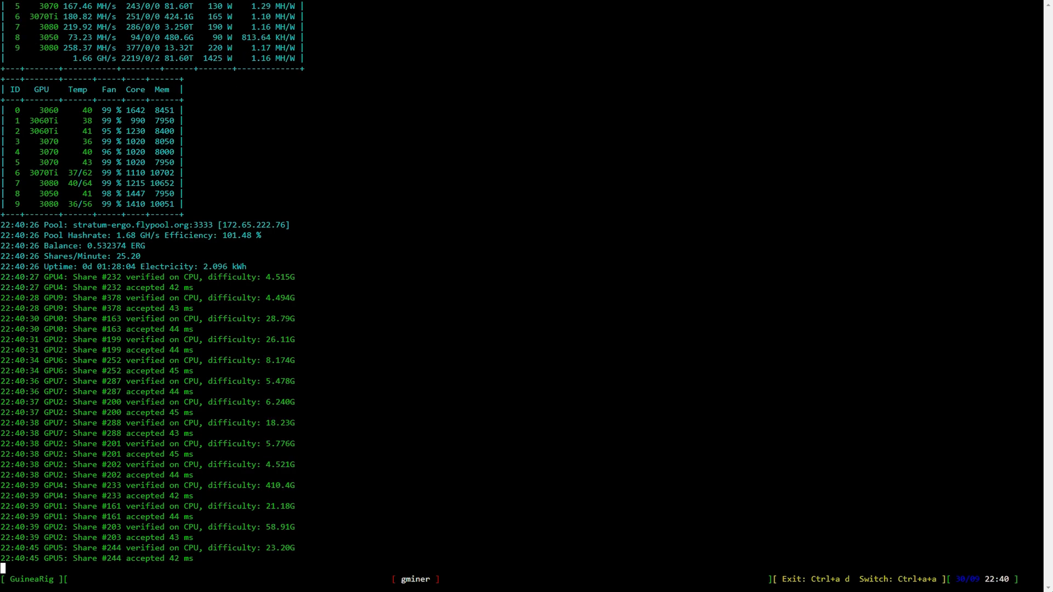
{"action": "scroll", "scroll_direction": "down", "scroll_amount": 3}
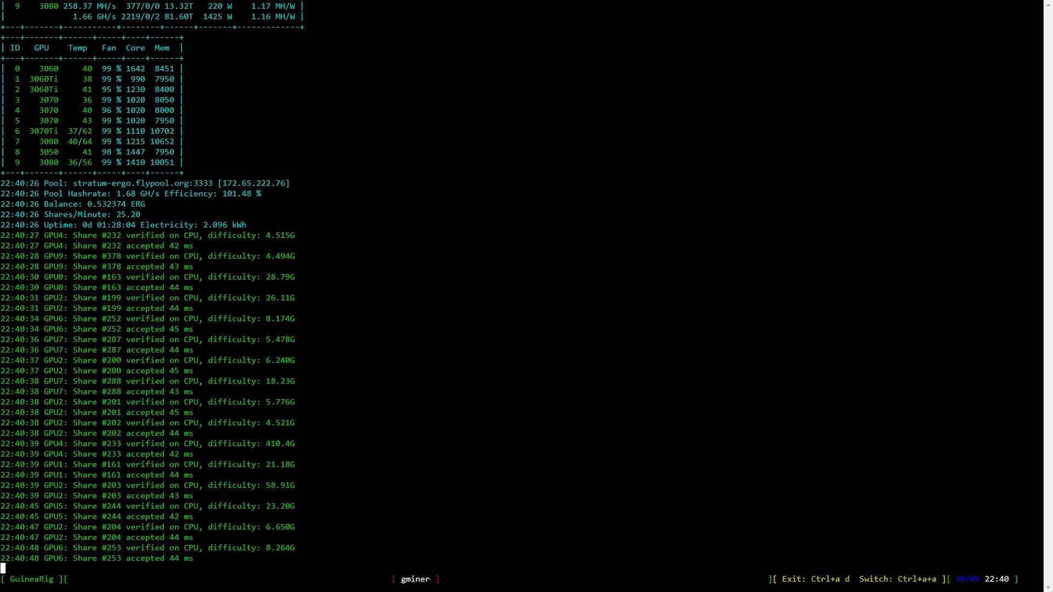
{"action": "scroll", "scroll_direction": "down", "scroll_amount": 3}
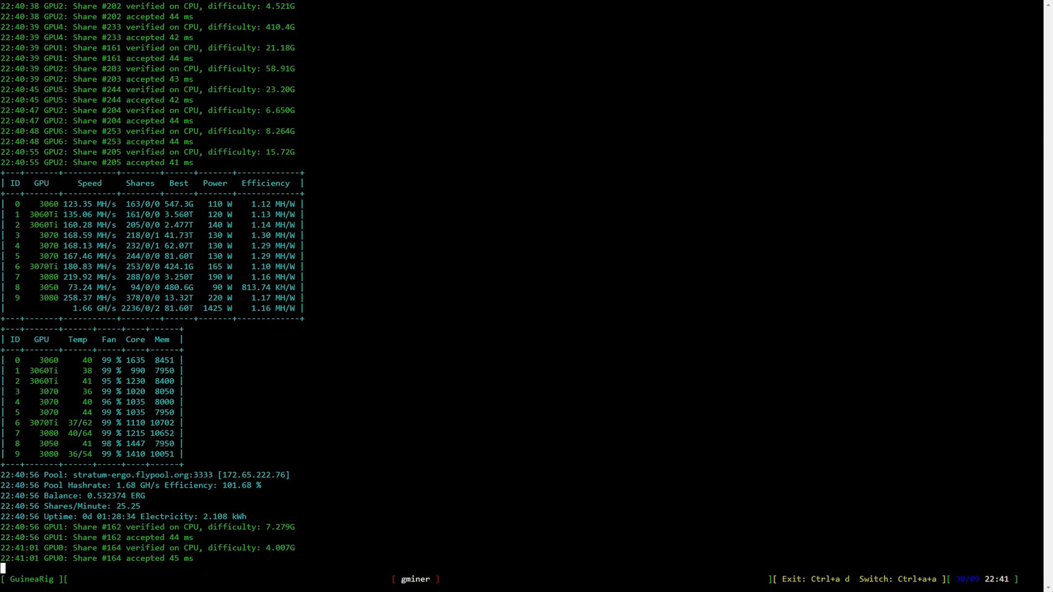
{"action": "scroll", "scroll_direction": "down", "scroll_amount": 3}
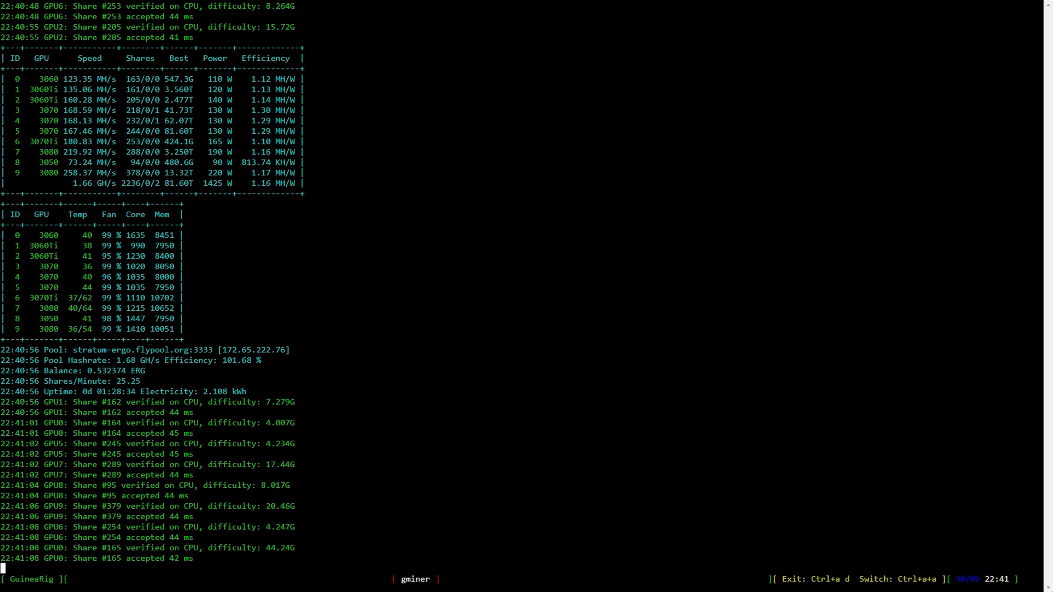
{"action": "scroll", "scroll_direction": "down", "scroll_amount": 3}
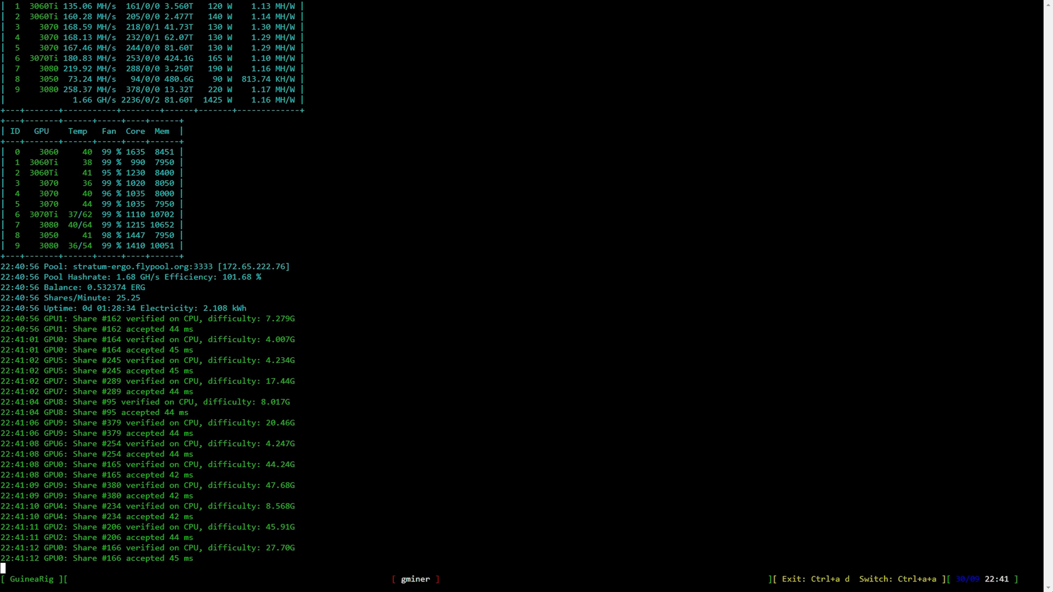
{"action": "scroll", "scroll_direction": "down", "scroll_amount": 3}
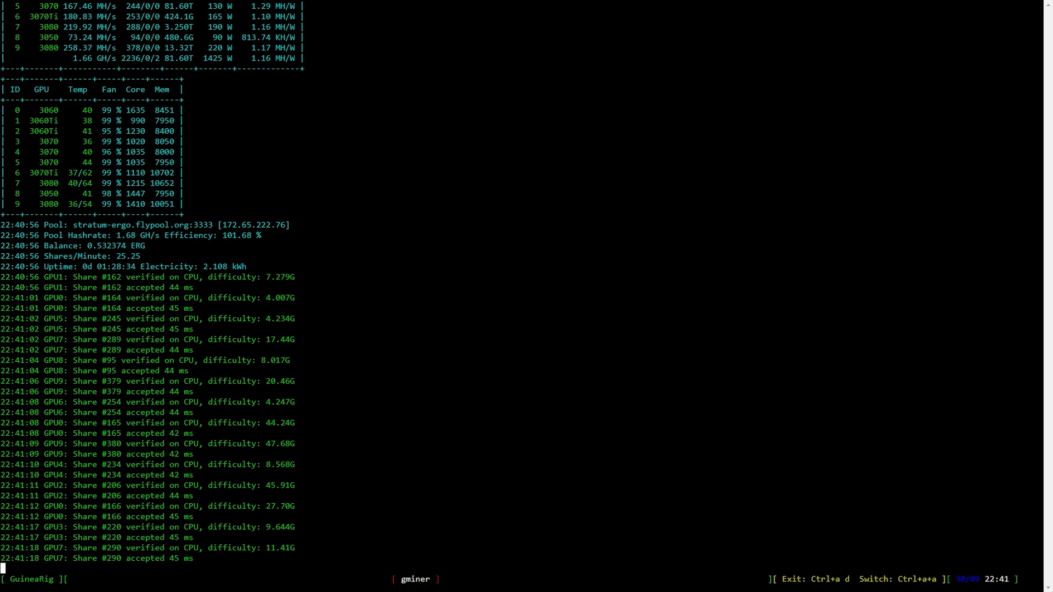
{"action": "scroll", "scroll_direction": "down", "scroll_amount": 3}
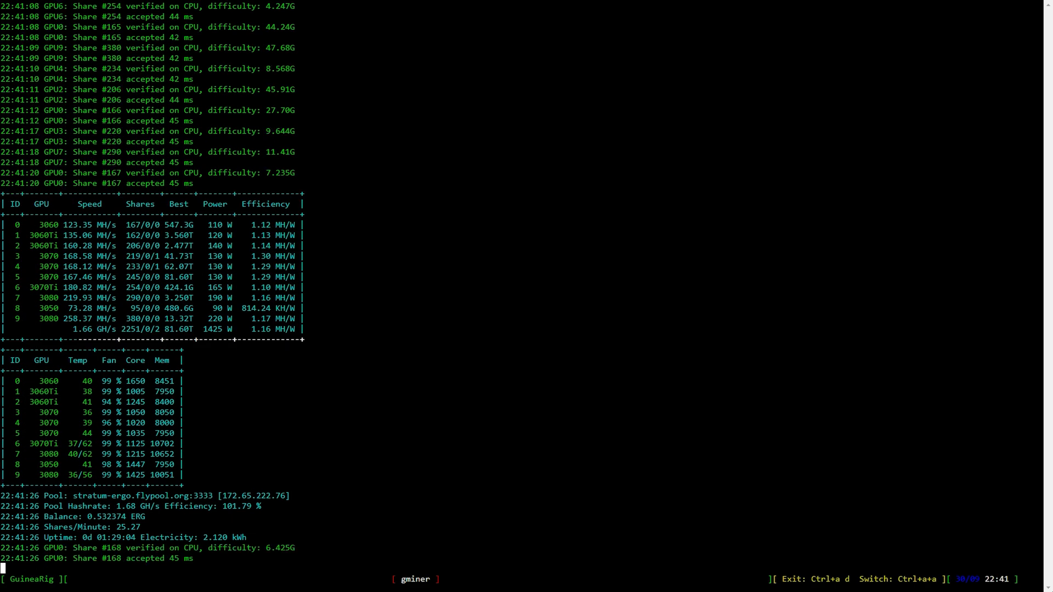
{"action": "scroll", "scroll_direction": "down", "scroll_amount": 3}
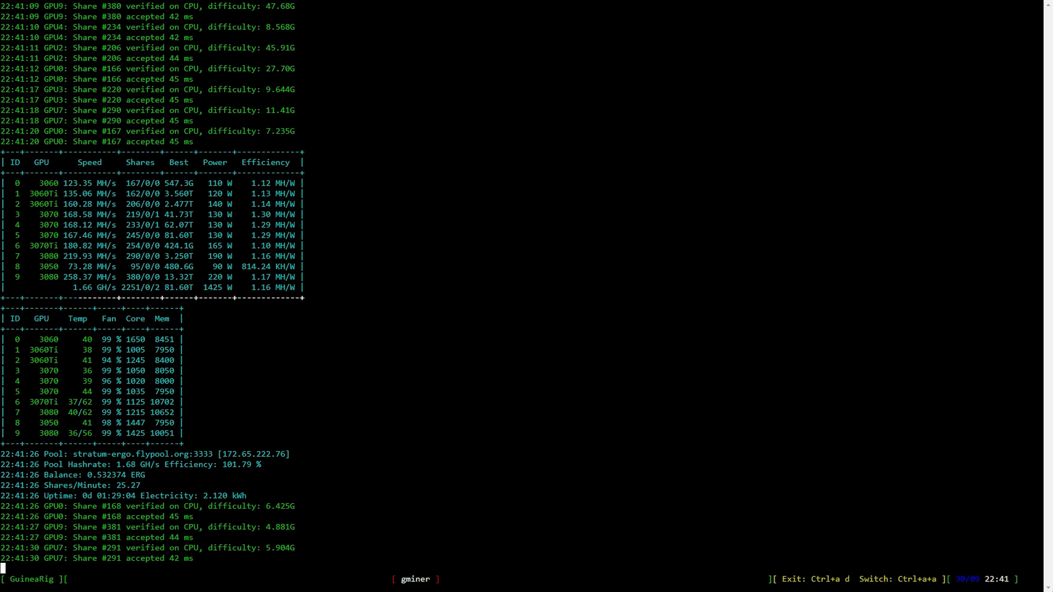
{"action": "scroll", "scroll_direction": "down", "scroll_amount": 3}
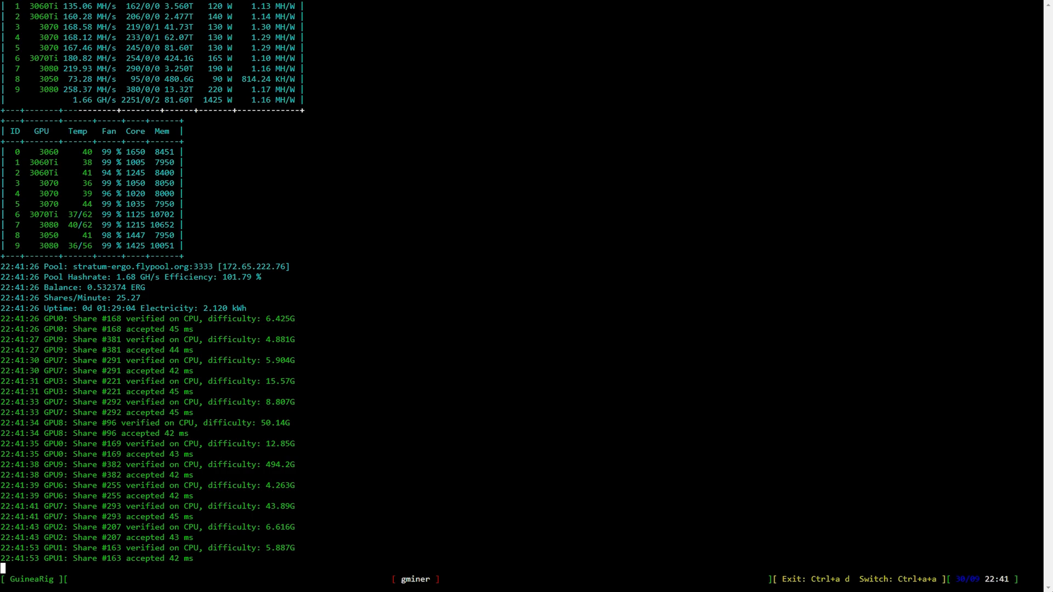
{"action": "scroll", "scroll_direction": "down", "scroll_amount": 3}
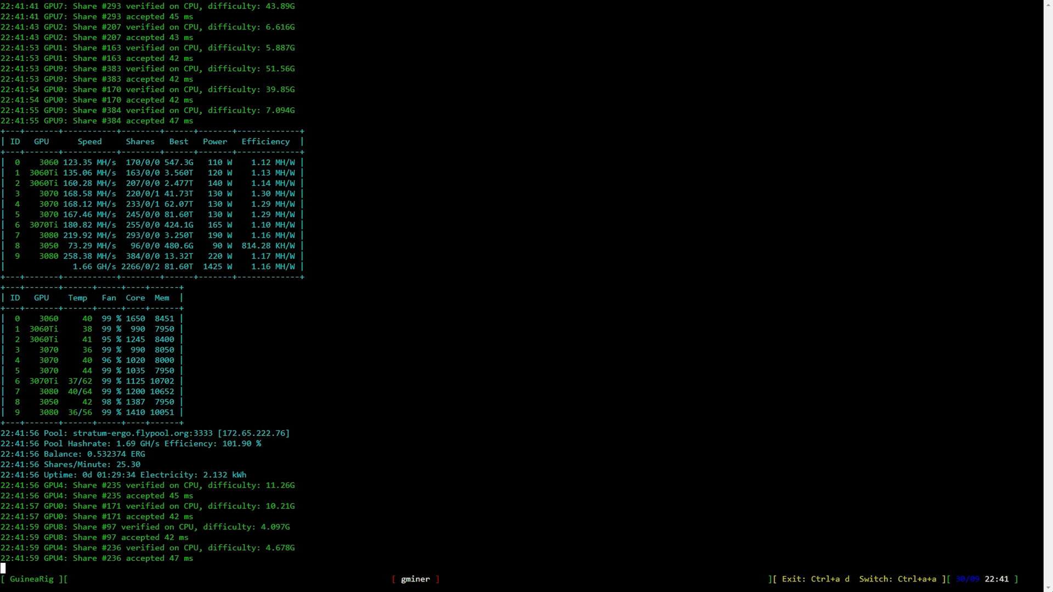
{"action": "scroll", "scroll_direction": "down", "scroll_amount": 3}
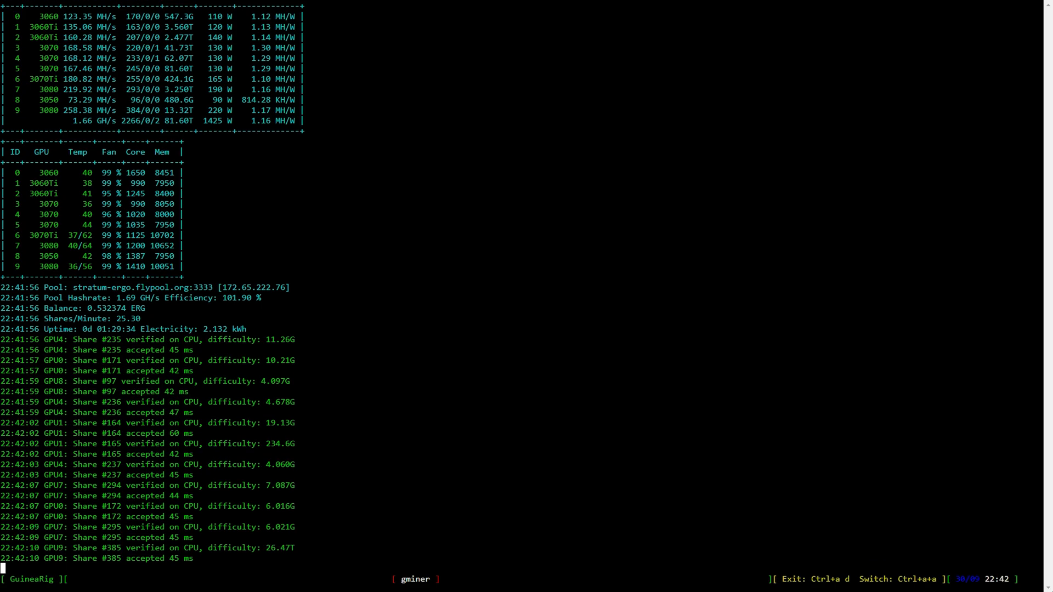
{"action": "scroll", "scroll_direction": "down", "scroll_amount": 3}
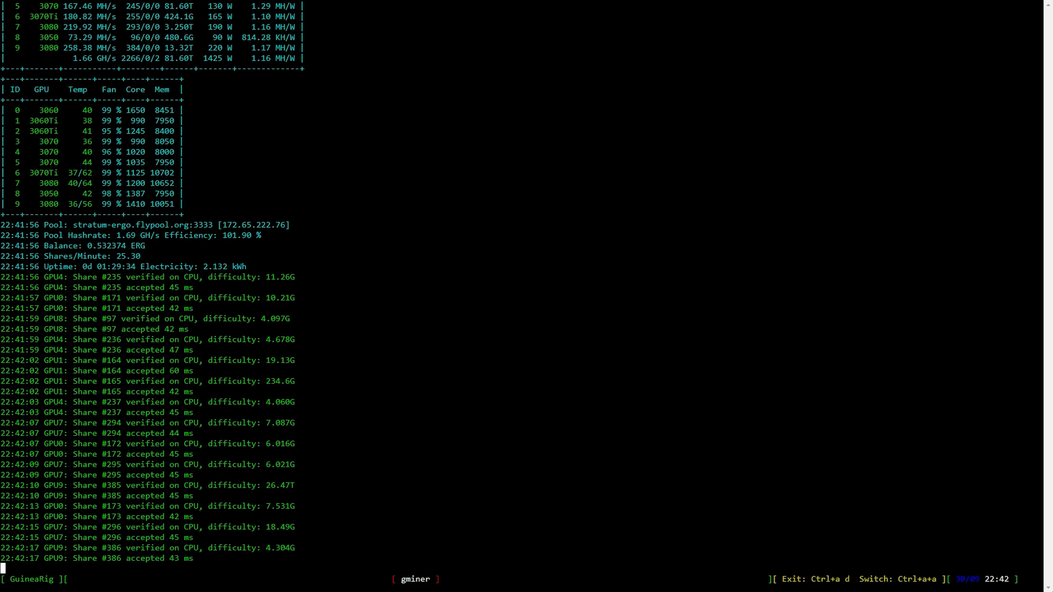
{"action": "scroll", "scroll_direction": "down", "scroll_amount": 3}
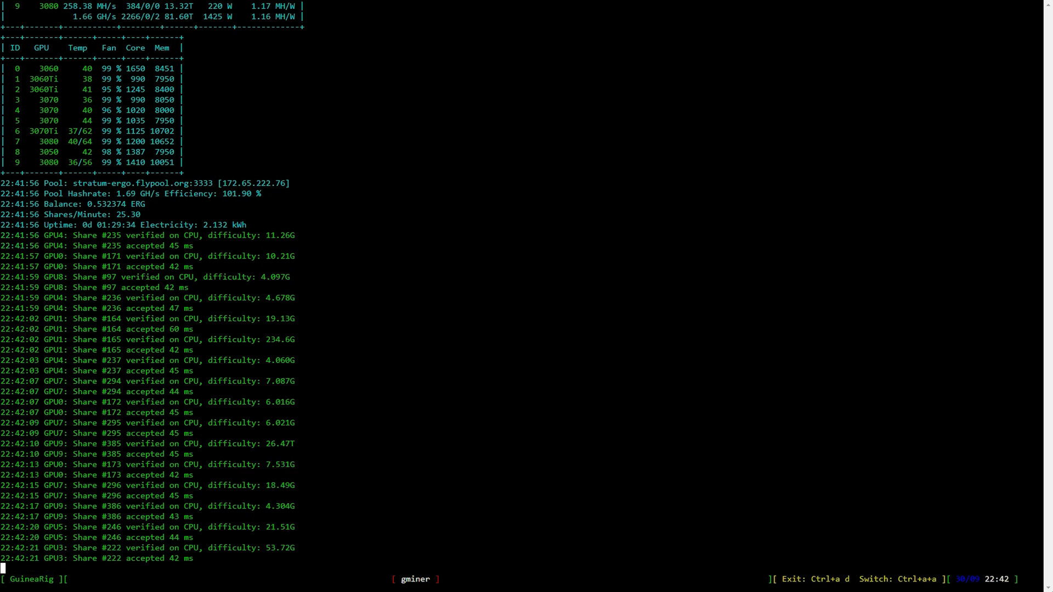
{"action": "scroll", "scroll_direction": "down", "scroll_amount": 3}
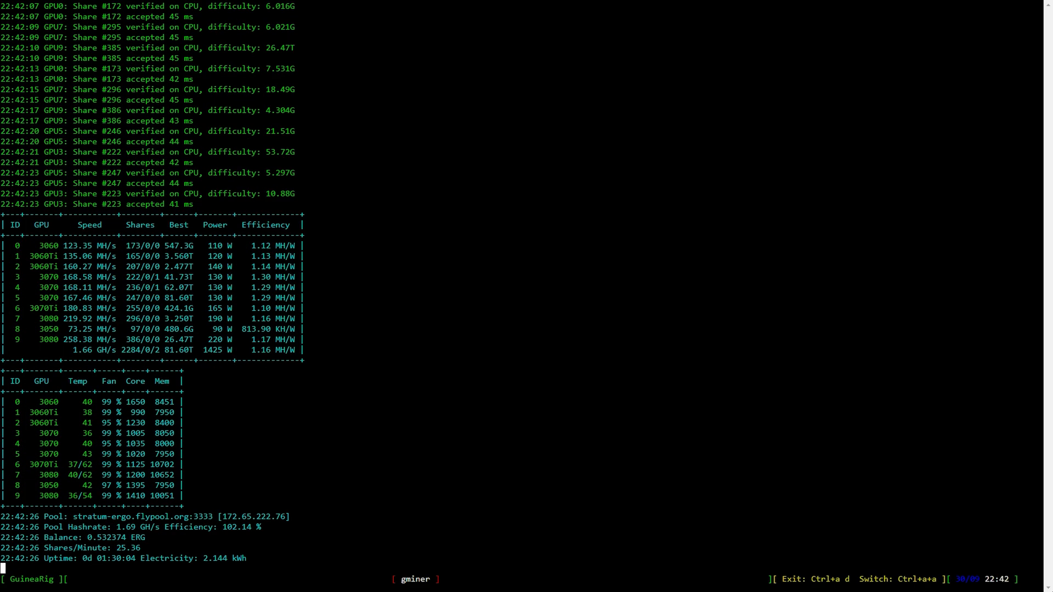
{"action": "scroll", "scroll_direction": "down", "scroll_amount": 3}
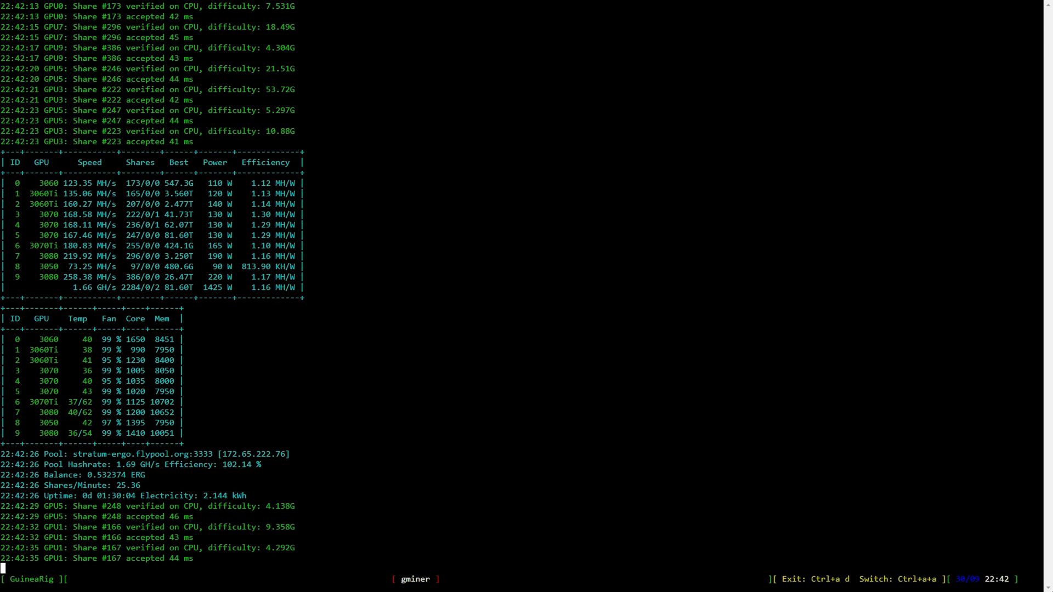
{"action": "scroll", "scroll_direction": "down", "scroll_amount": 3}
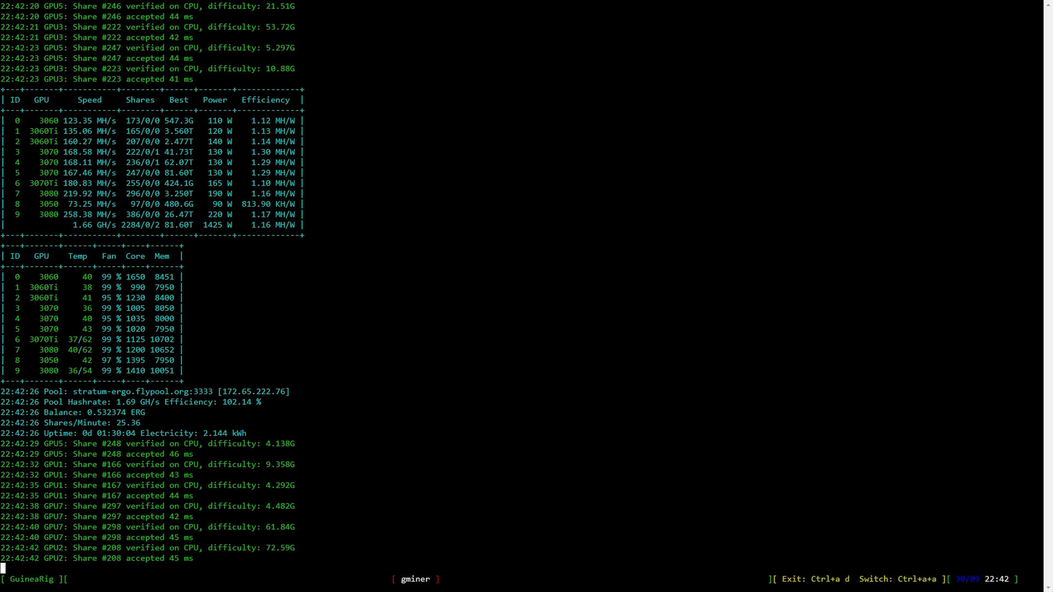
{"action": "scroll", "scroll_direction": "down", "scroll_amount": 3}
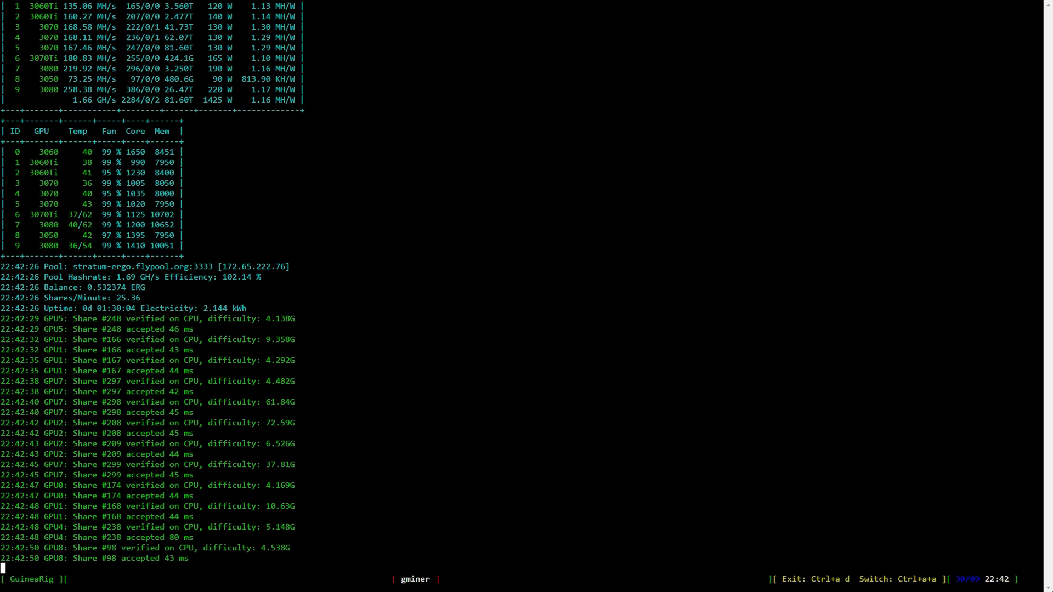
{"action": "scroll", "scroll_direction": "down", "scroll_amount": 3}
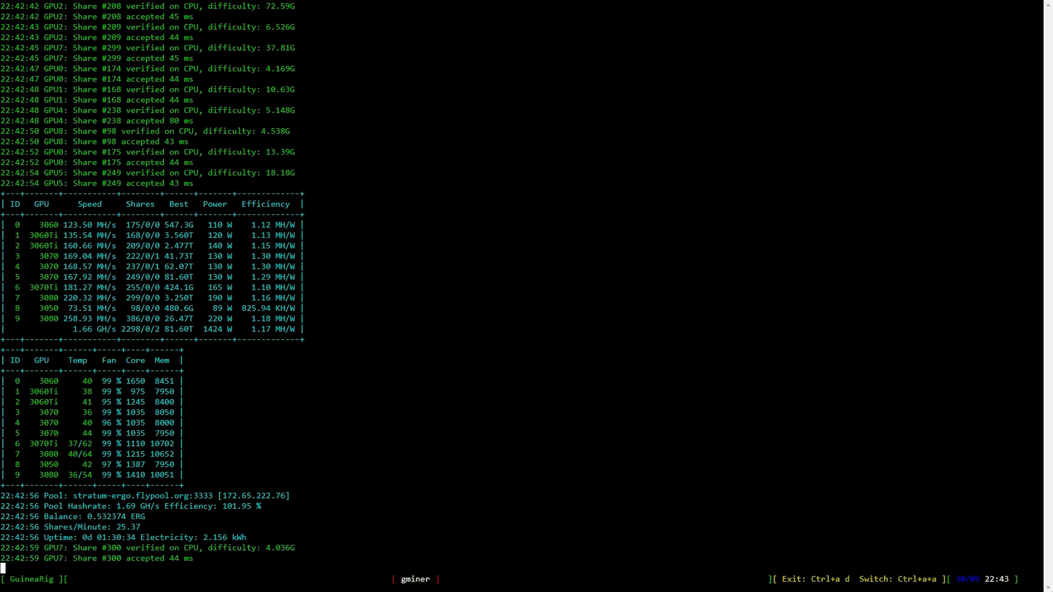
{"action": "scroll", "scroll_direction": "down", "scroll_amount": 3}
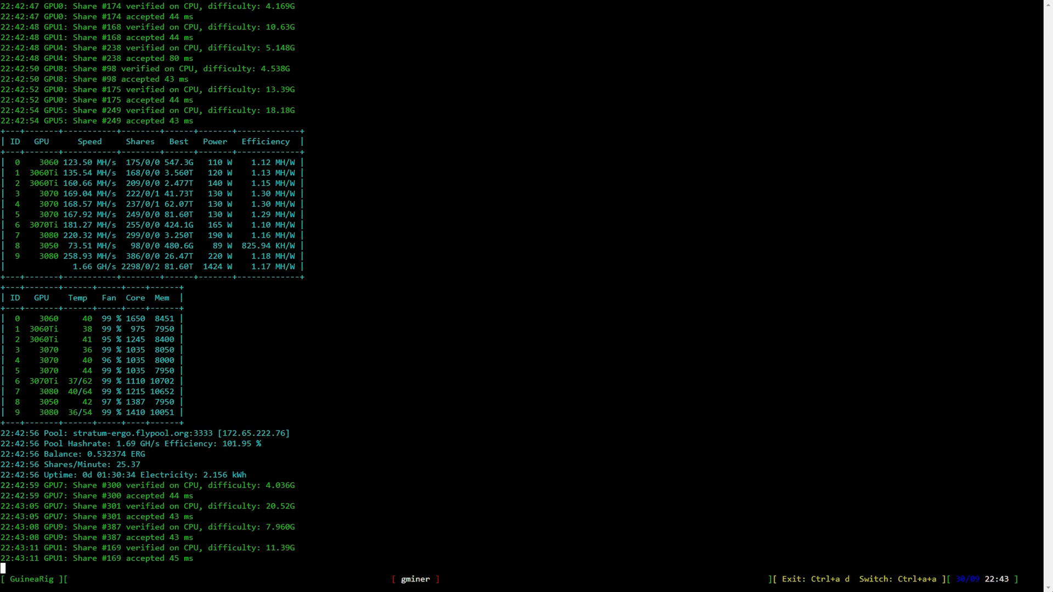
{"action": "scroll", "scroll_direction": "down", "scroll_amount": 3}
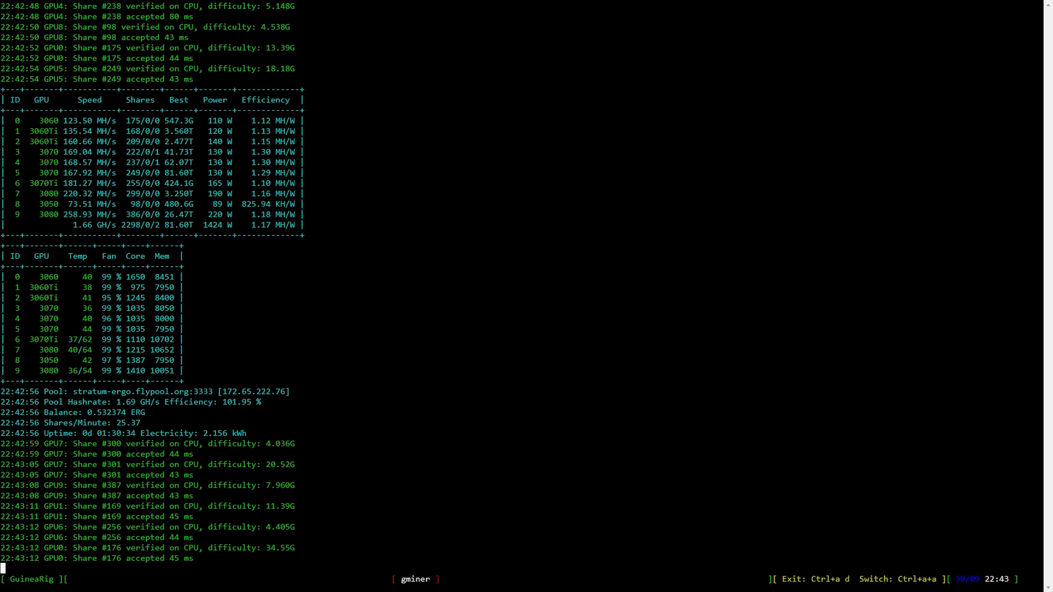
{"action": "scroll", "scroll_direction": "down", "scroll_amount": 3}
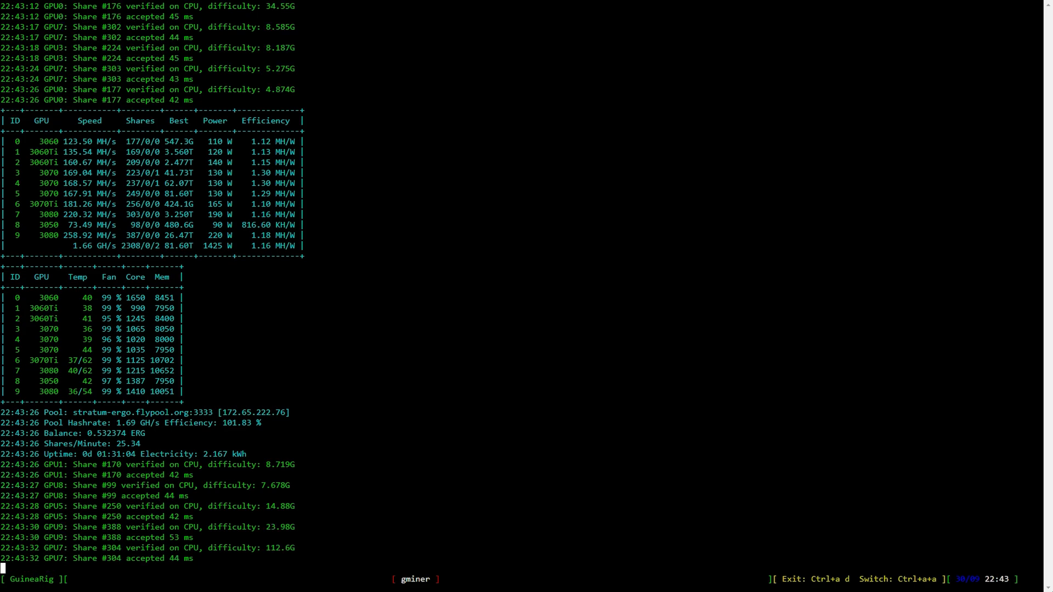
{"action": "scroll", "scroll_direction": "down", "scroll_amount": 3}
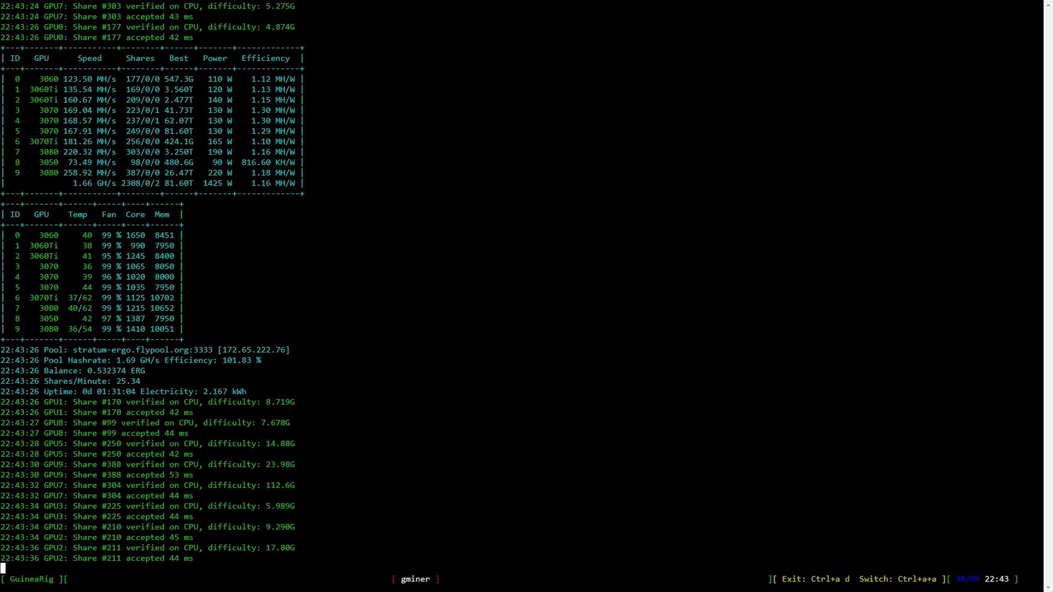
{"action": "scroll", "scroll_direction": "down", "scroll_amount": 3}
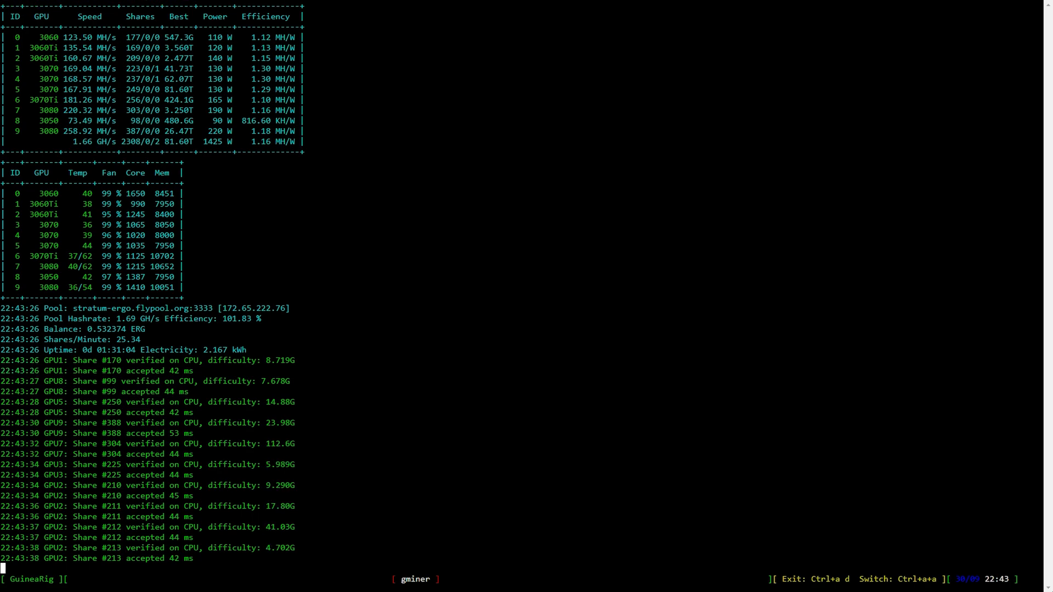
{"action": "scroll", "scroll_direction": "down", "scroll_amount": 3}
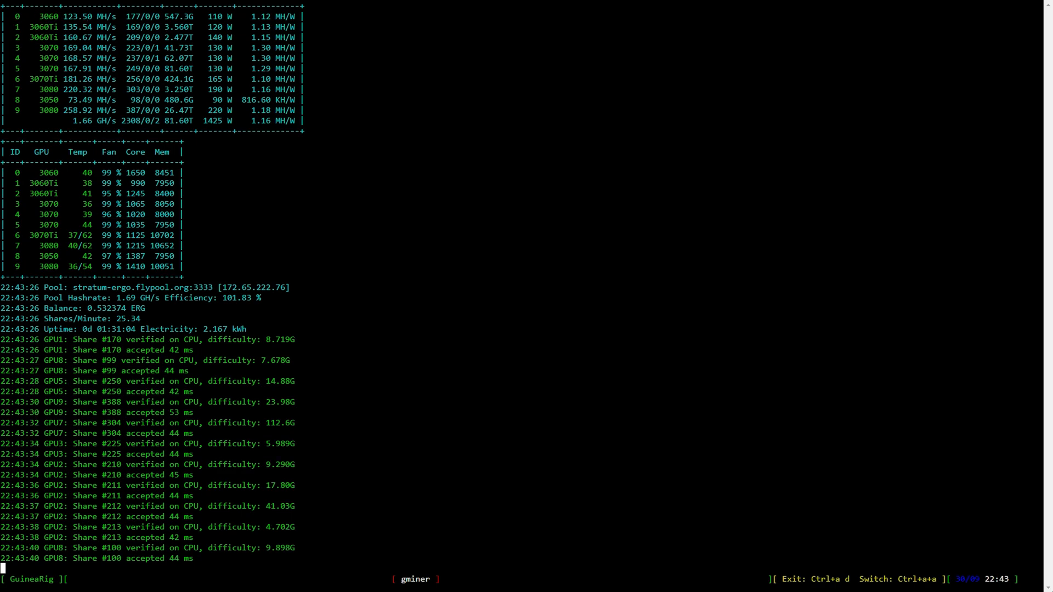
{"action": "scroll", "scroll_direction": "down", "scroll_amount": 3}
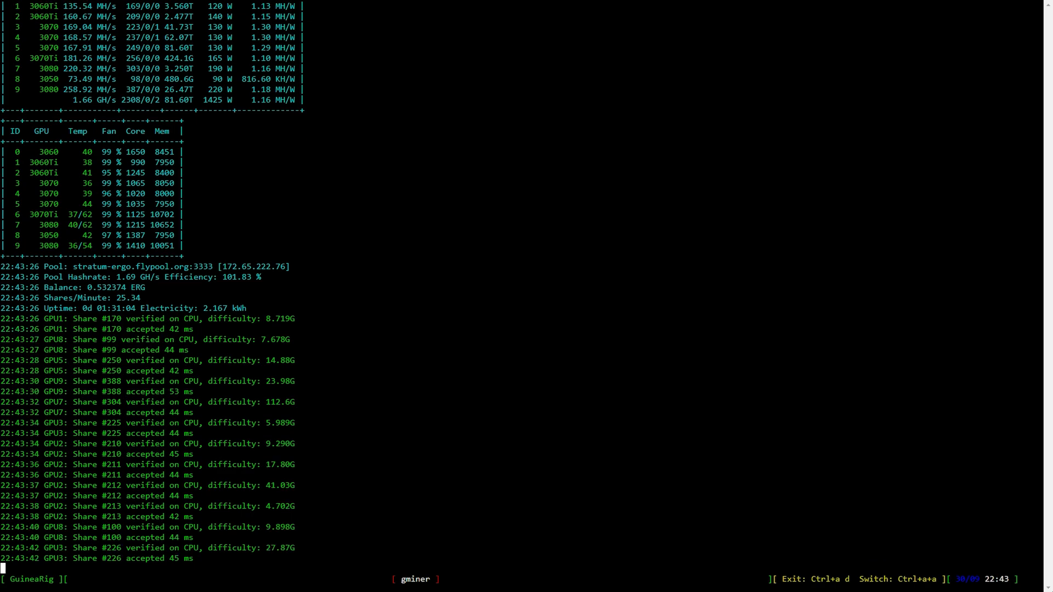